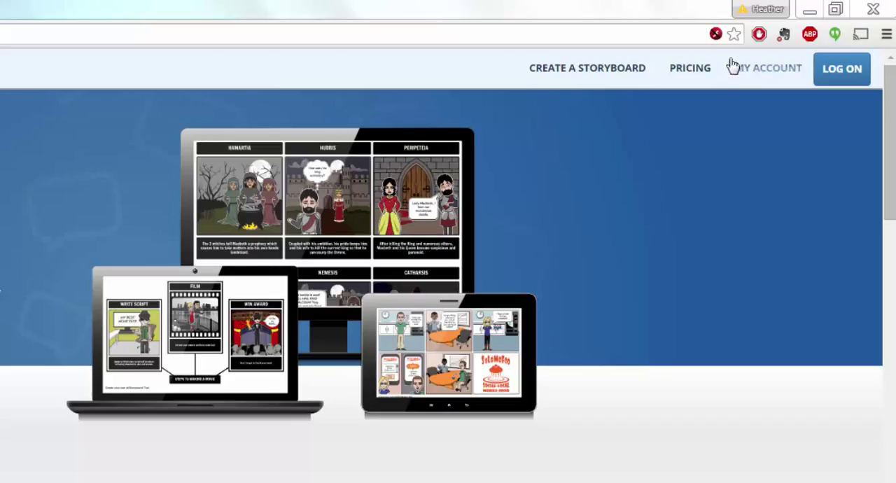
{"action": "mouse_move", "coordinate": [727, 77]}
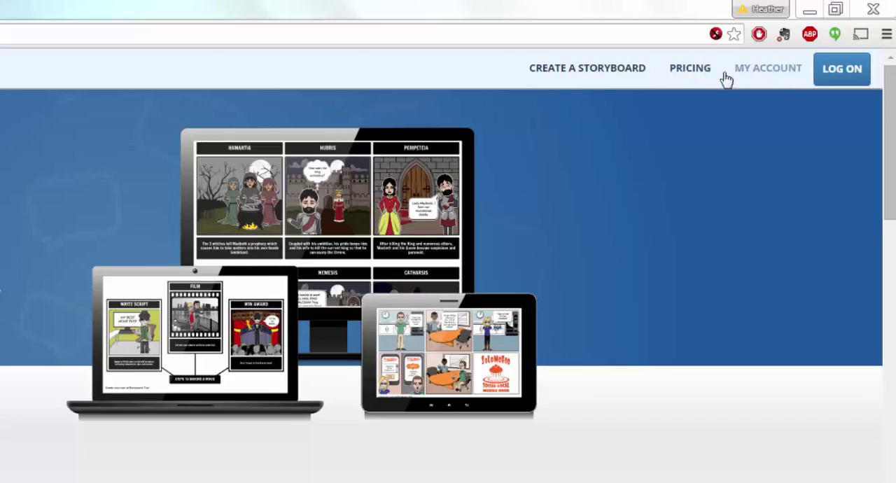
{"action": "mouse_move", "coordinate": [713, 73]}
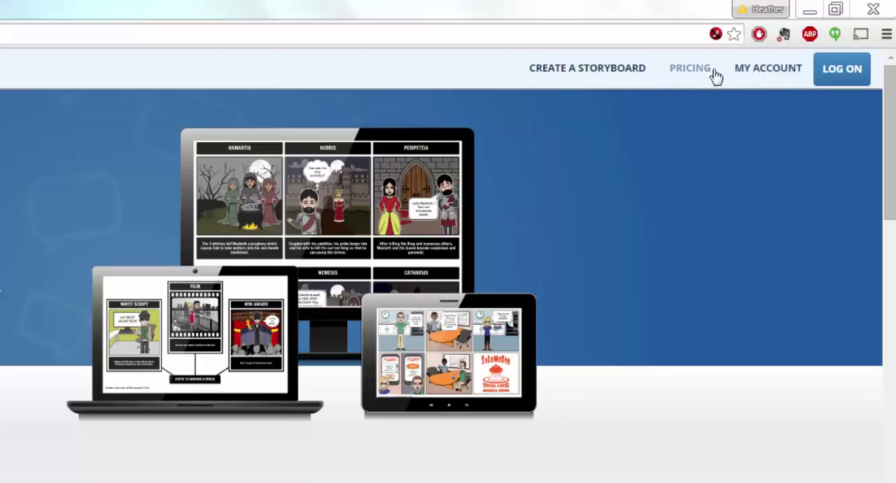
{"action": "mouse_move", "coordinate": [750, 73]}
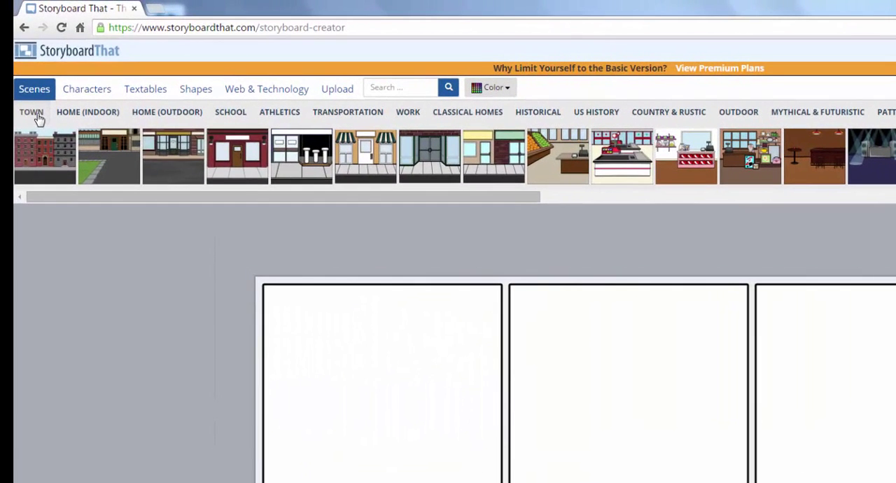
{"action": "mouse_move", "coordinate": [31, 112]}
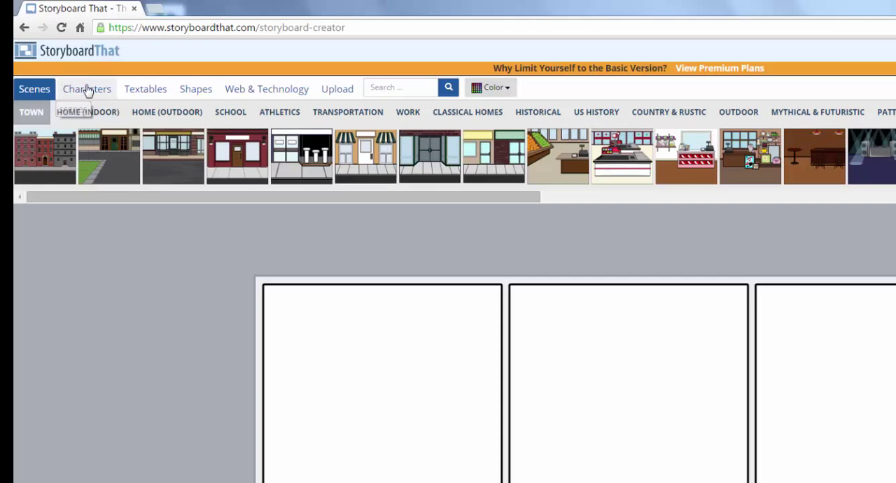
- Browse the Textables, Shapes and Web & Technology libraries, landing on the Upload area
{"action": "left_click", "coordinate": [146, 90]}
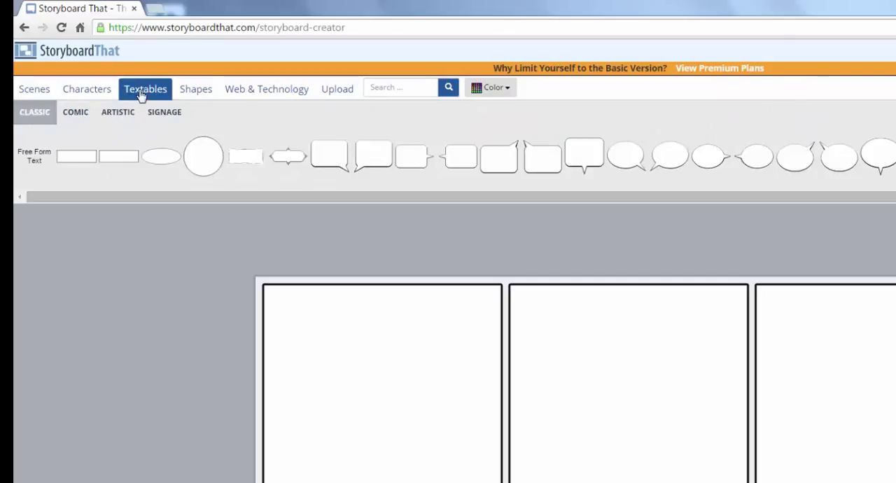
{"action": "left_click", "coordinate": [196, 89]}
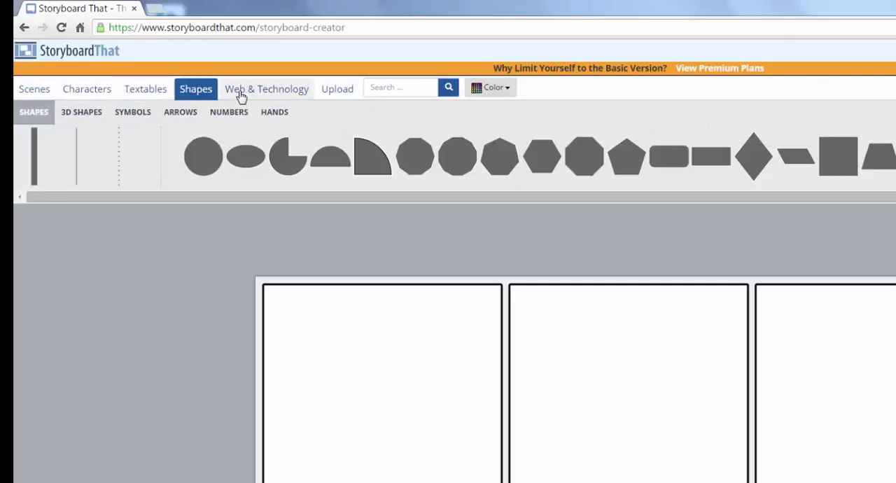
{"action": "left_click", "coordinate": [266, 89]}
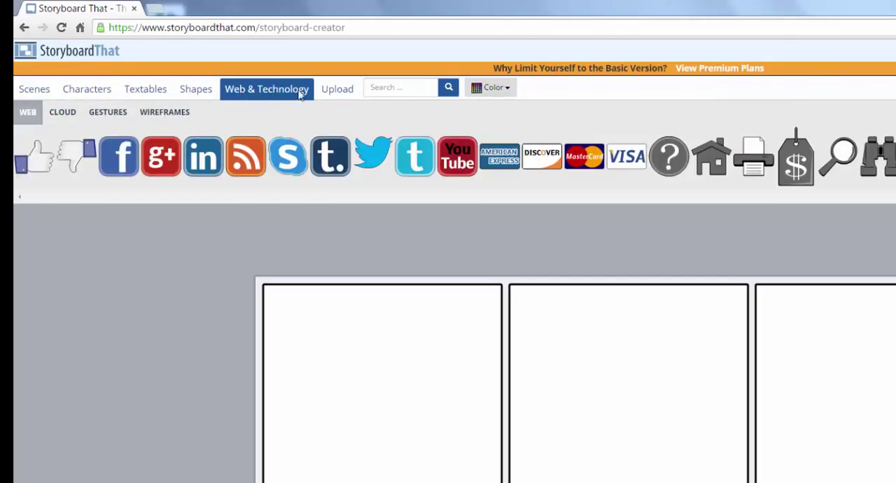
{"action": "left_click", "coordinate": [336, 88]}
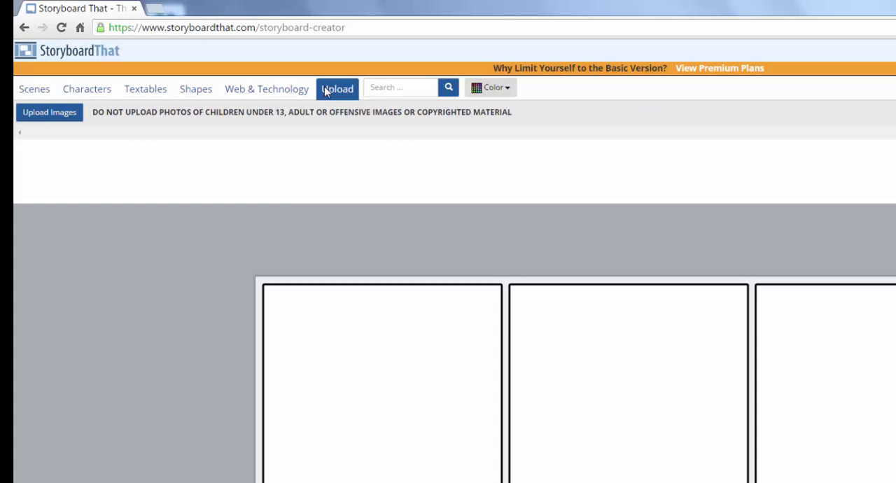
{"action": "mouse_move", "coordinate": [174, 123]}
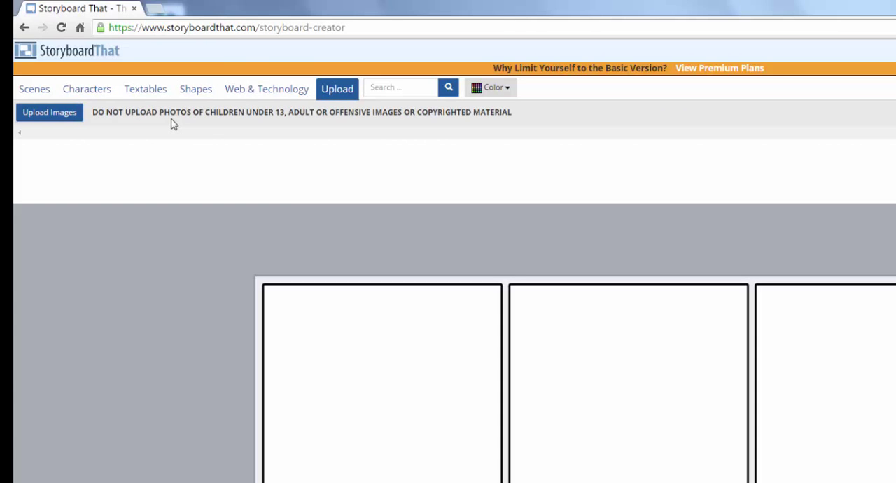
{"action": "mouse_move", "coordinate": [34, 88]}
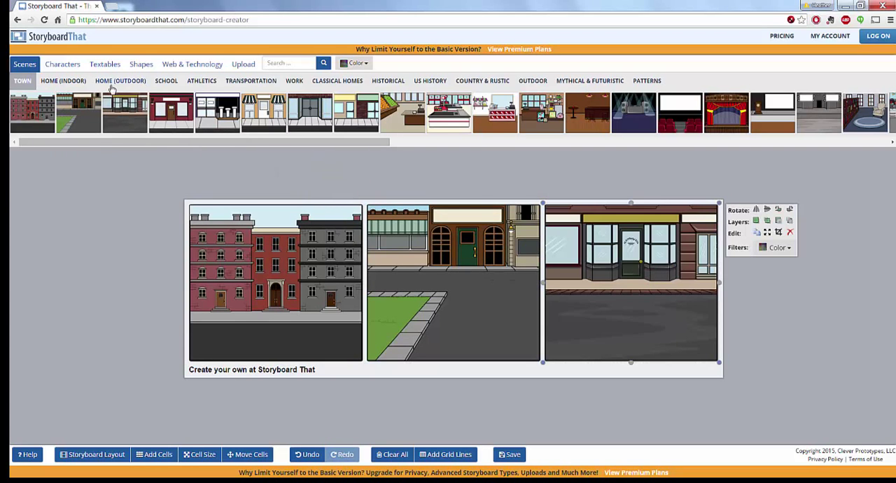
- Browse Athletics and Transportation scenes, return to Town, and fit the storefront scene to its cell
{"action": "left_click", "coordinate": [202, 82]}
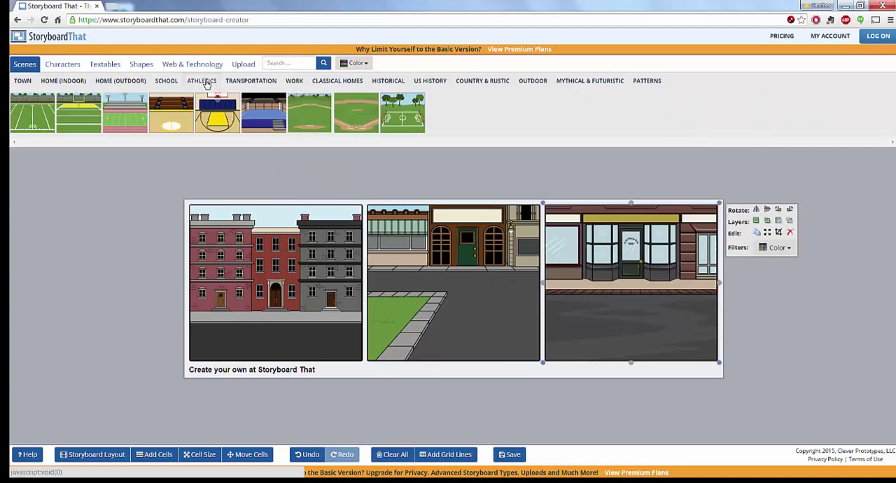
{"action": "left_click", "coordinate": [250, 81]}
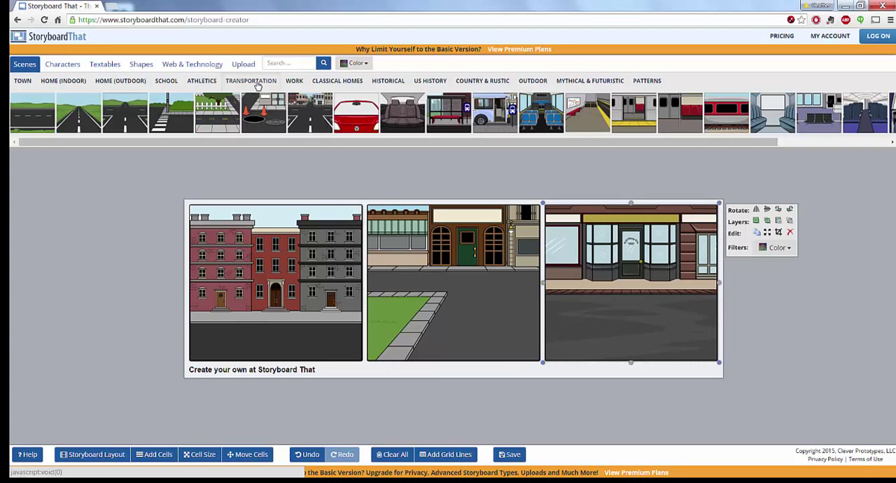
{"action": "left_click", "coordinate": [22, 81]}
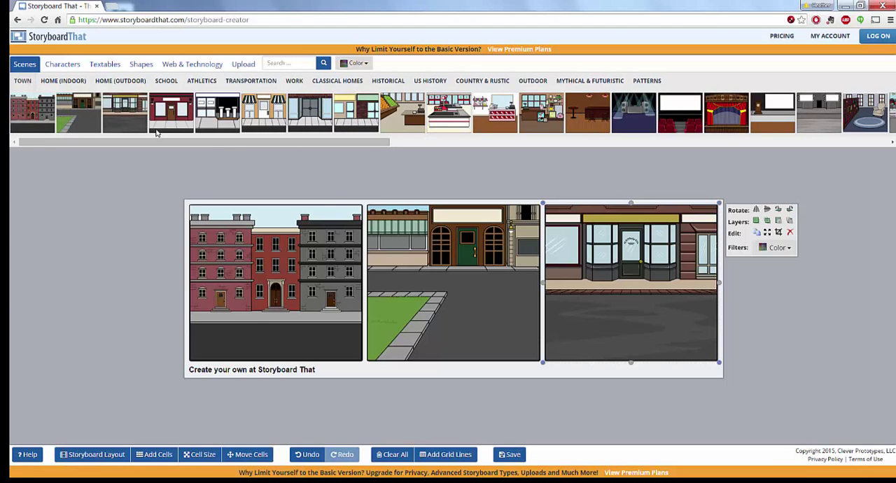
{"action": "mouse_move", "coordinate": [642, 272]}
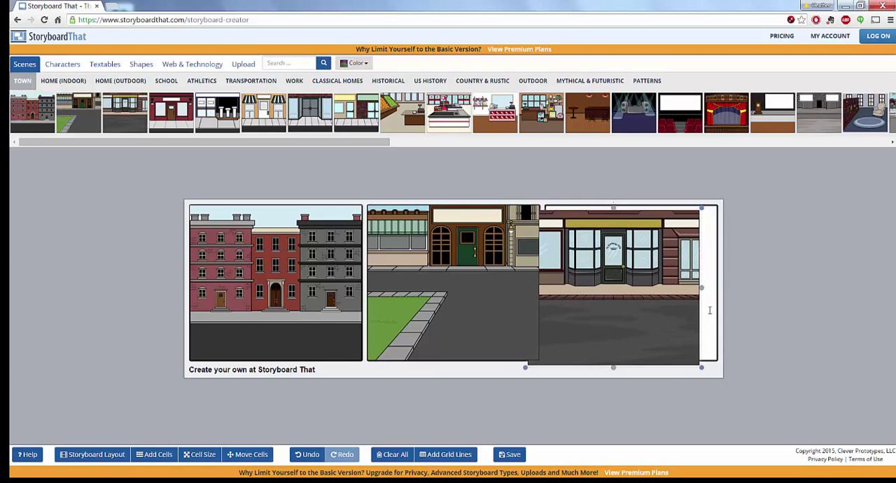
{"action": "left_click", "coordinate": [630, 284]}
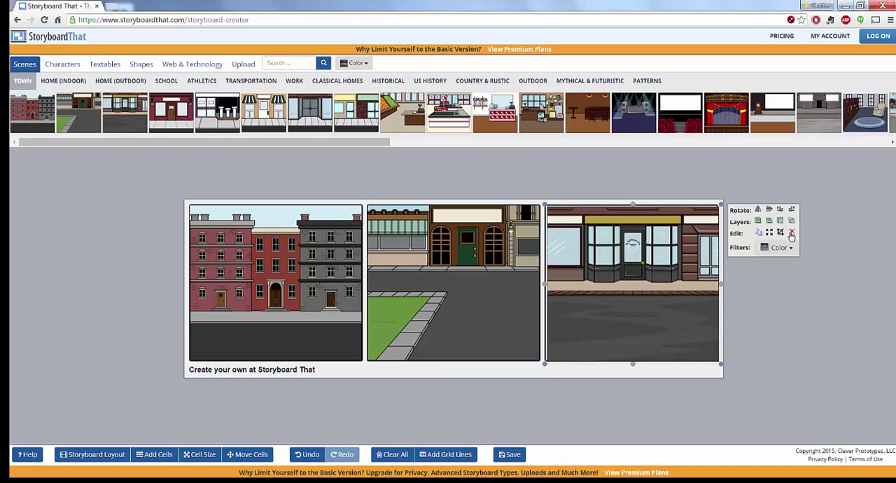
{"action": "left_click", "coordinate": [792, 232]}
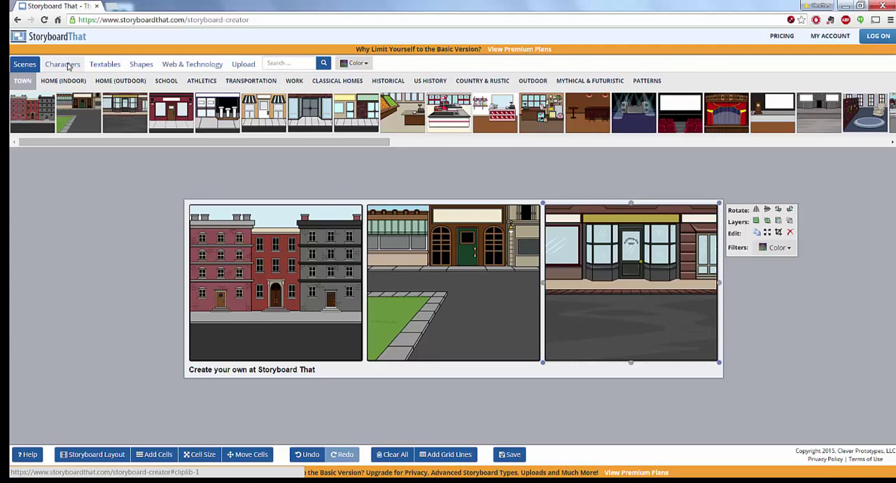
- Place silhouette crowds from Characters > Silhouettes, then browse Jobs, Kids and Monsters & Myths
{"action": "left_click", "coordinate": [61, 64]}
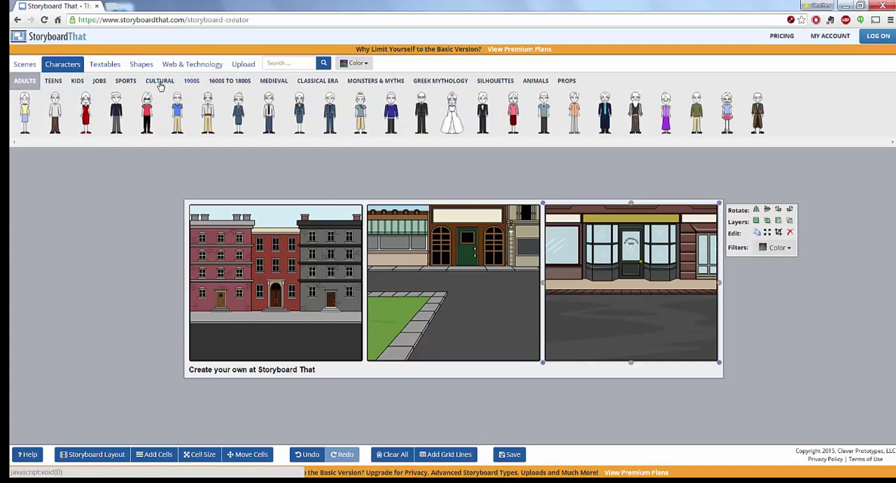
{"action": "mouse_move", "coordinate": [502, 86]}
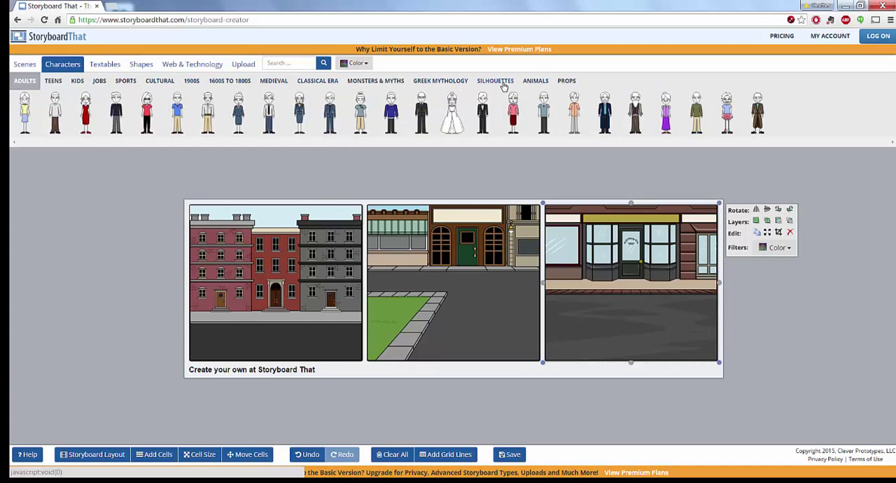
{"action": "left_click", "coordinate": [496, 79]}
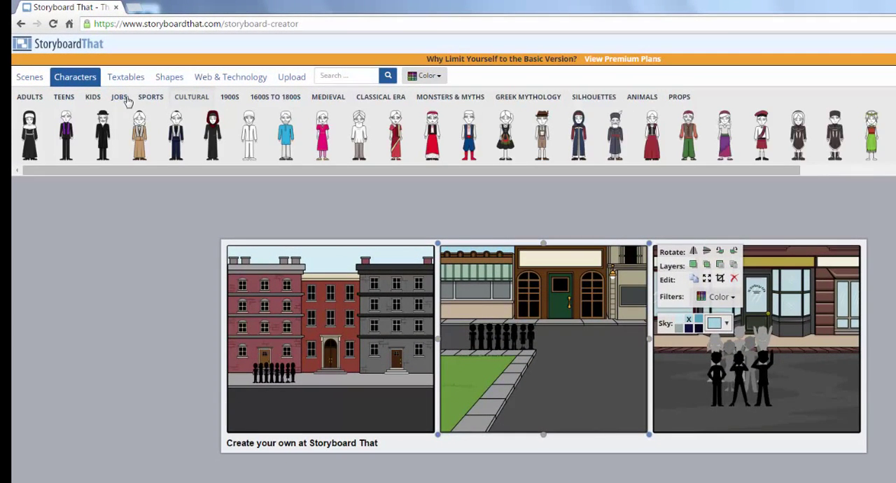
{"action": "left_click", "coordinate": [92, 97]}
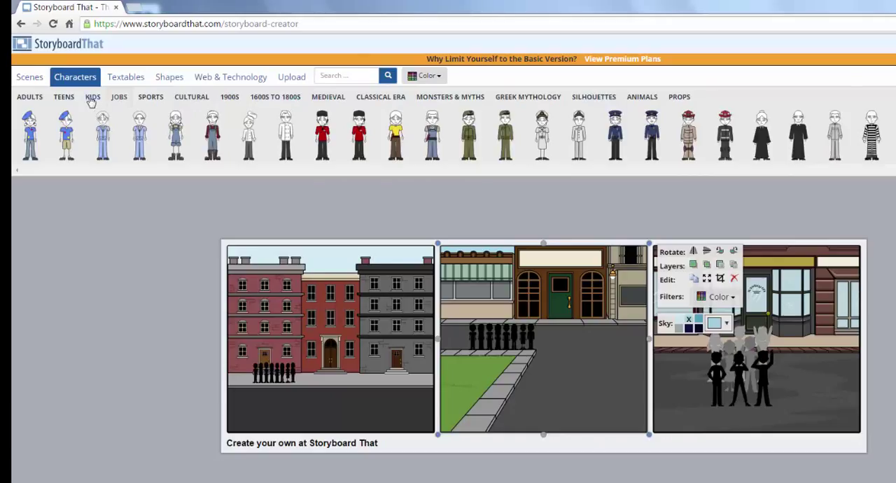
{"action": "left_click", "coordinate": [92, 96]}
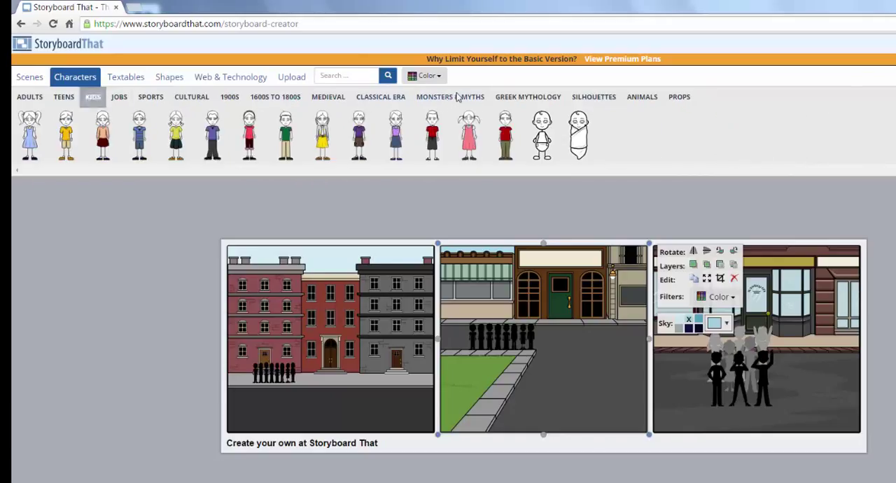
{"action": "left_click", "coordinate": [450, 97]}
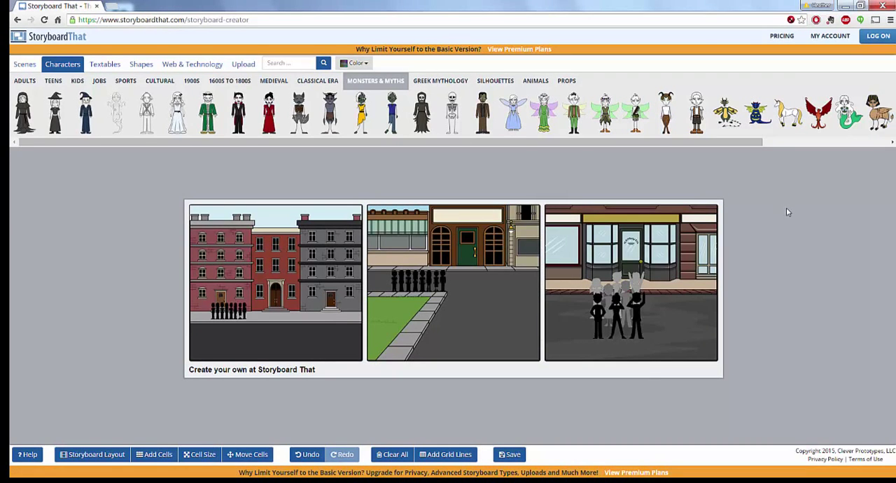
{"action": "left_click", "coordinate": [15, 65]}
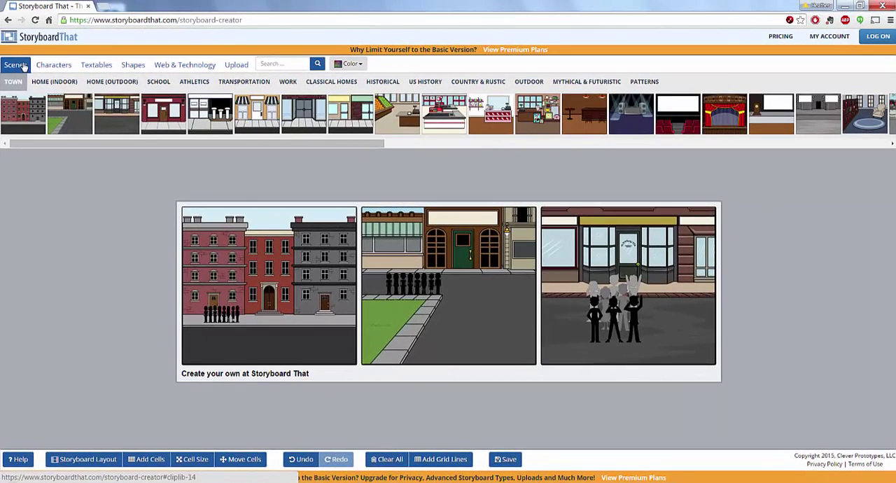
- Add Classic speech bubbles reading 'What is that?' in cell 1 and 'Is it a parade?' in cell 2
{"action": "left_click", "coordinate": [96, 65]}
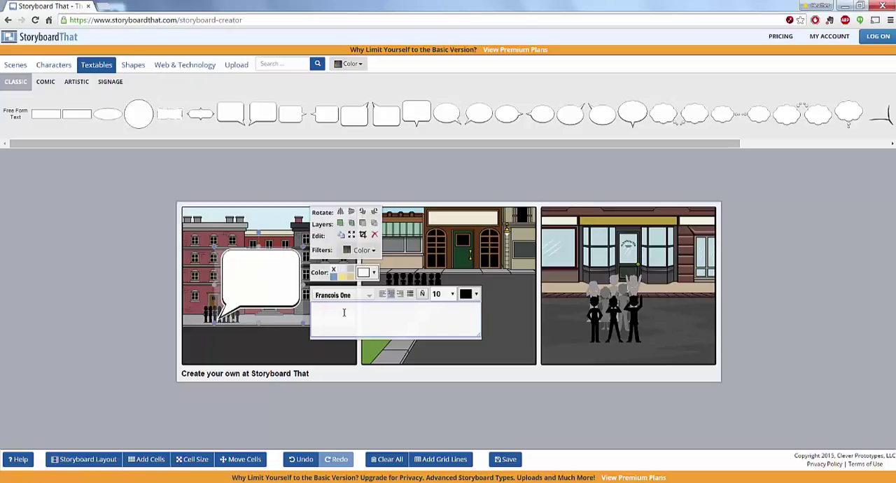
{"action": "type", "text": "What is that?"}
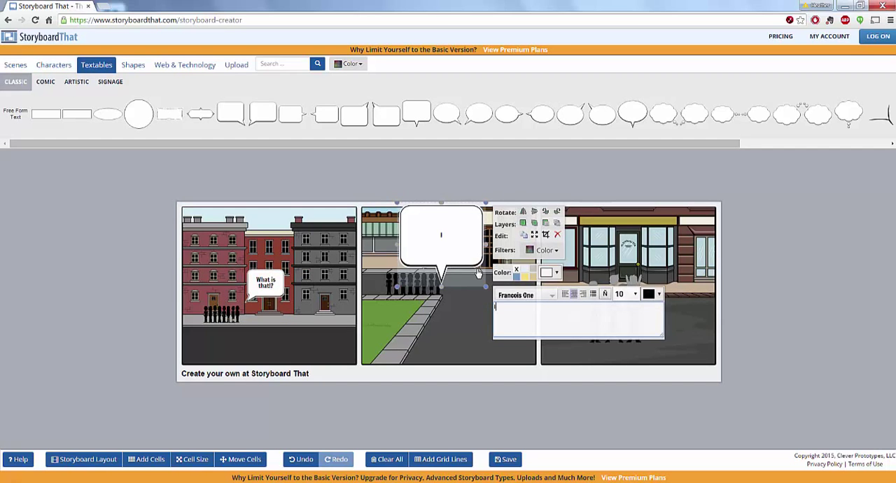
{"action": "type", "text": "Is it a parade?"}
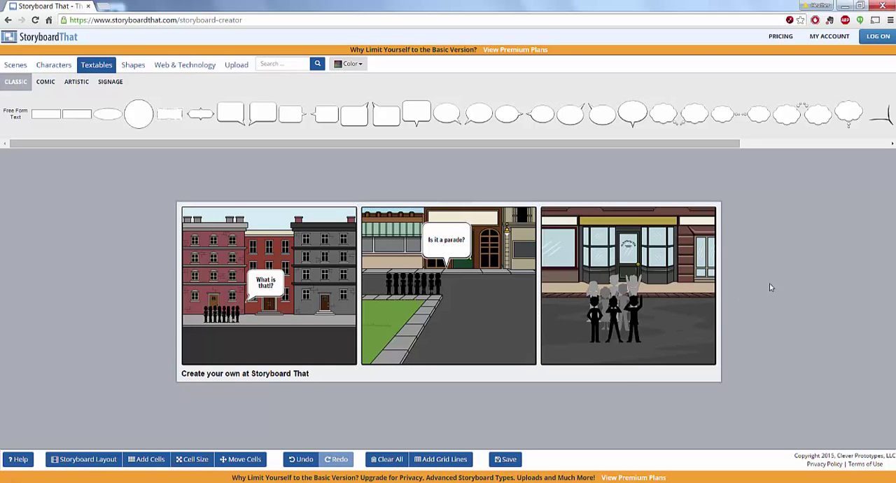
{"action": "left_click", "coordinate": [146, 459]}
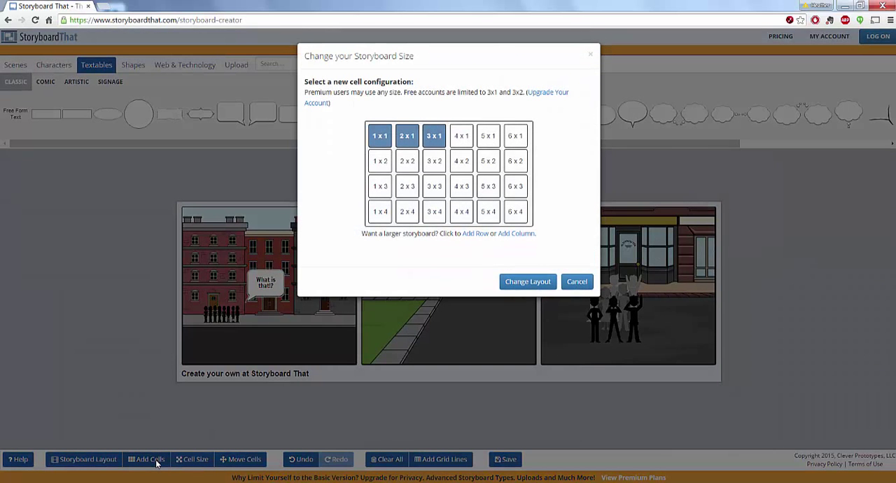
{"action": "left_click", "coordinate": [380, 210]}
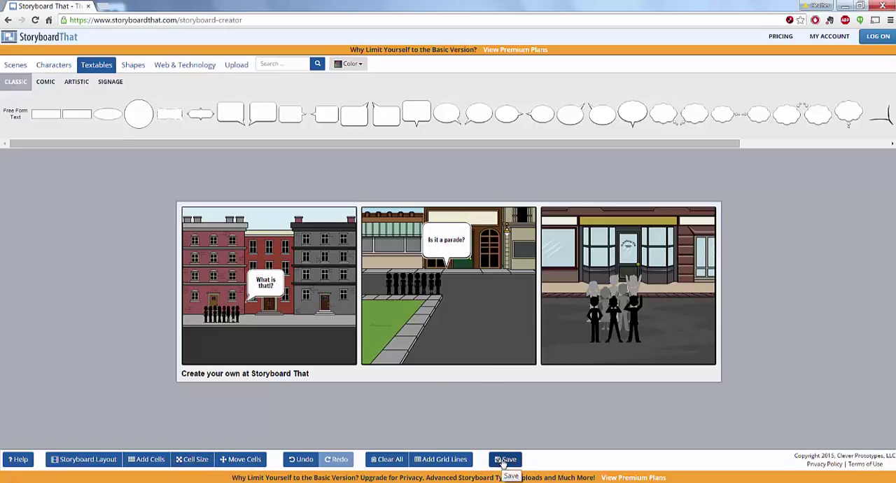
{"action": "left_click", "coordinate": [504, 460]}
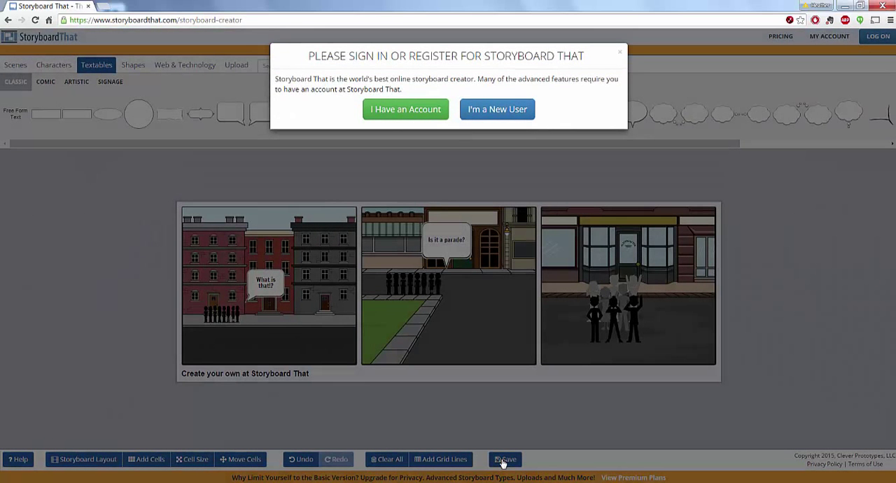
{"action": "left_click", "coordinate": [497, 109]}
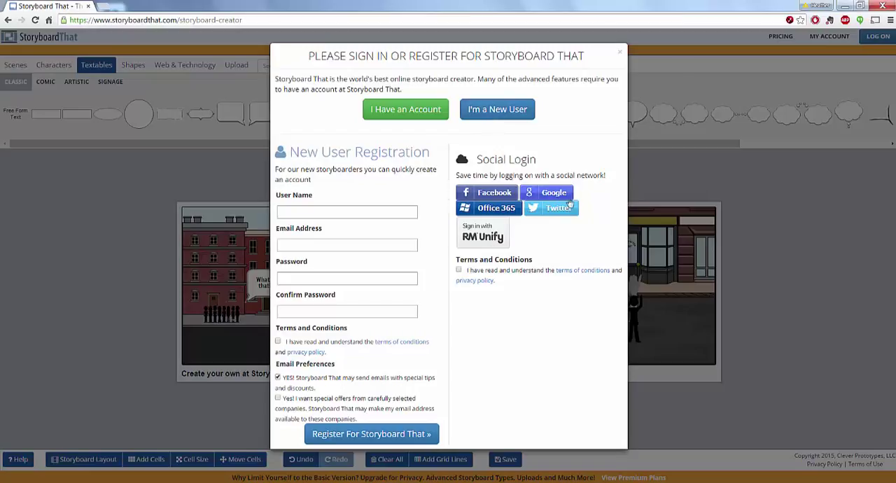
{"action": "mouse_move", "coordinate": [510, 214]}
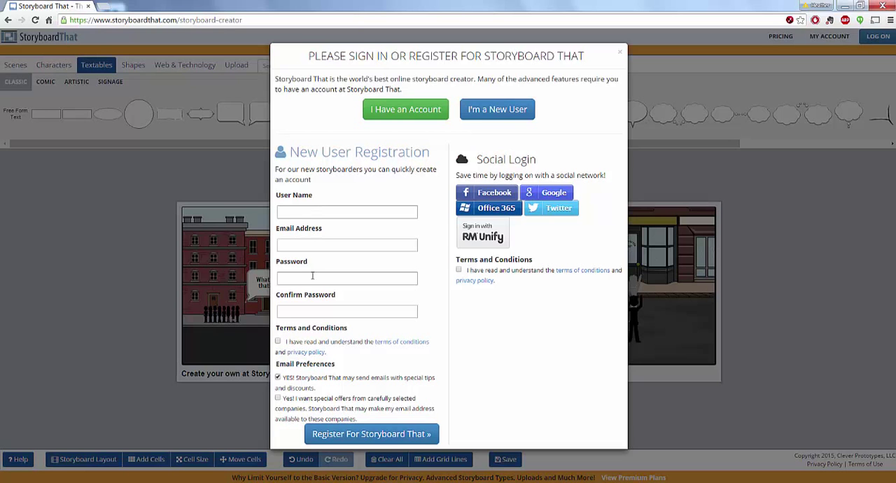
{"action": "mouse_move", "coordinate": [576, 116]}
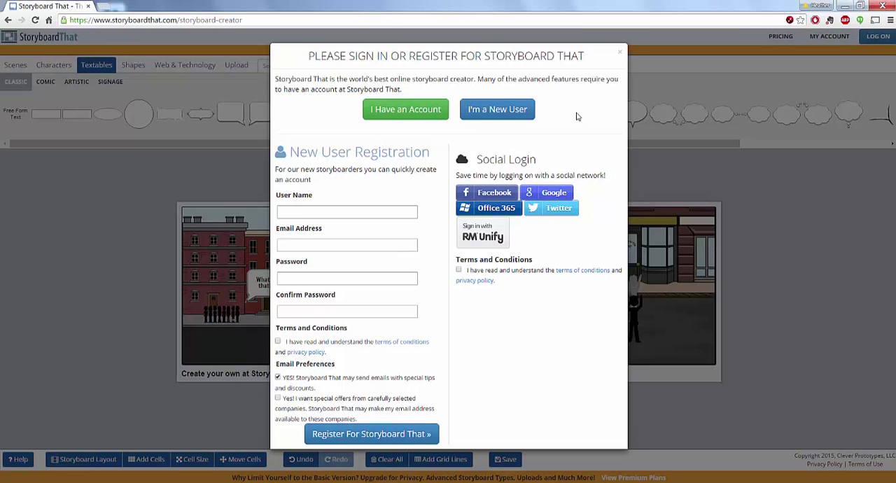
{"action": "left_click", "coordinate": [619, 52]}
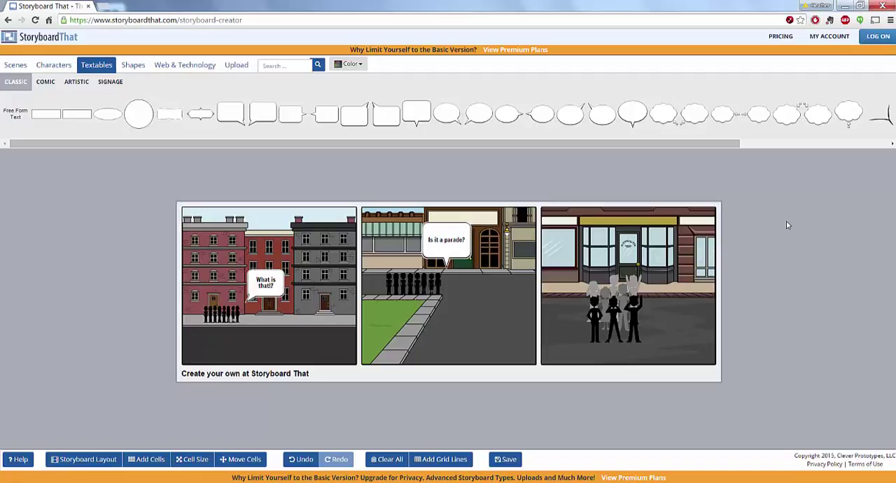
{"action": "mouse_move", "coordinate": [684, 261]}
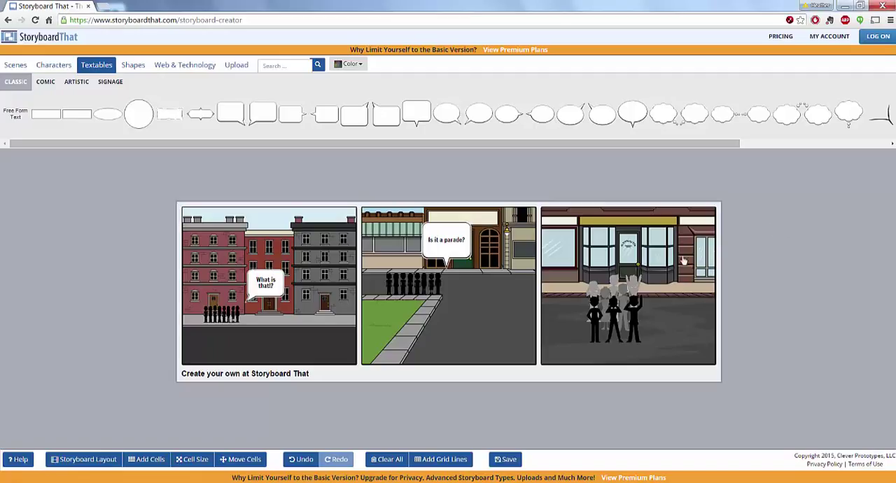